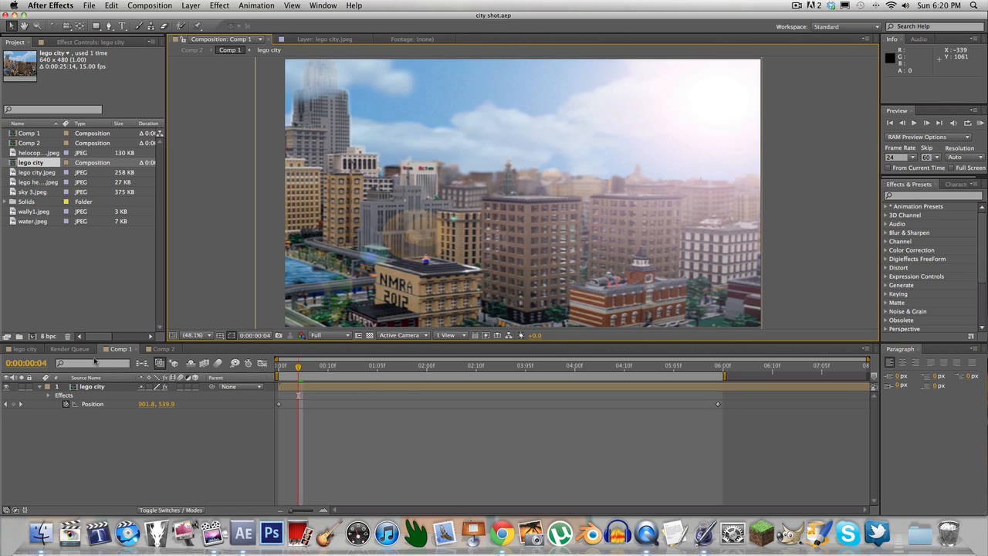
pyautogui.moveTo(132, 290)
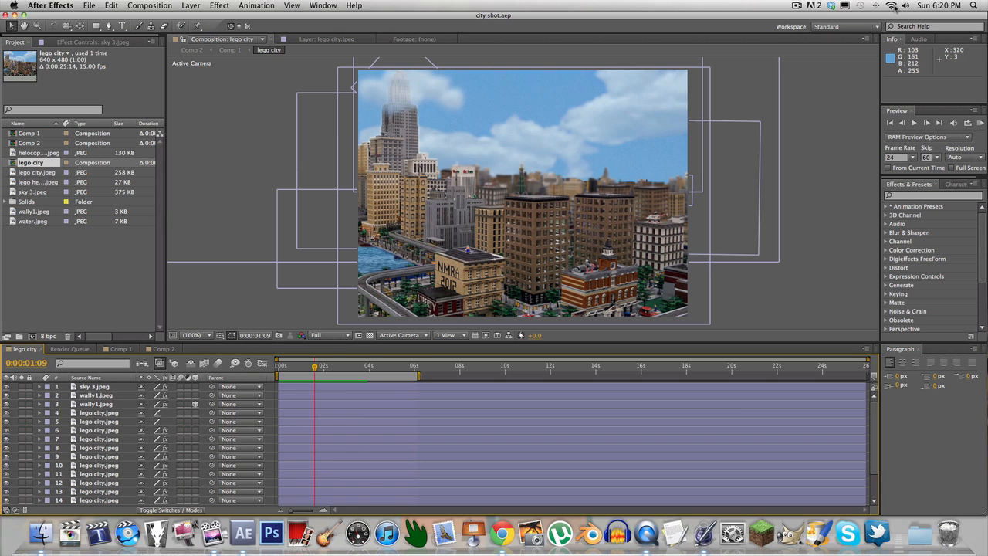
pyautogui.click(797, 6)
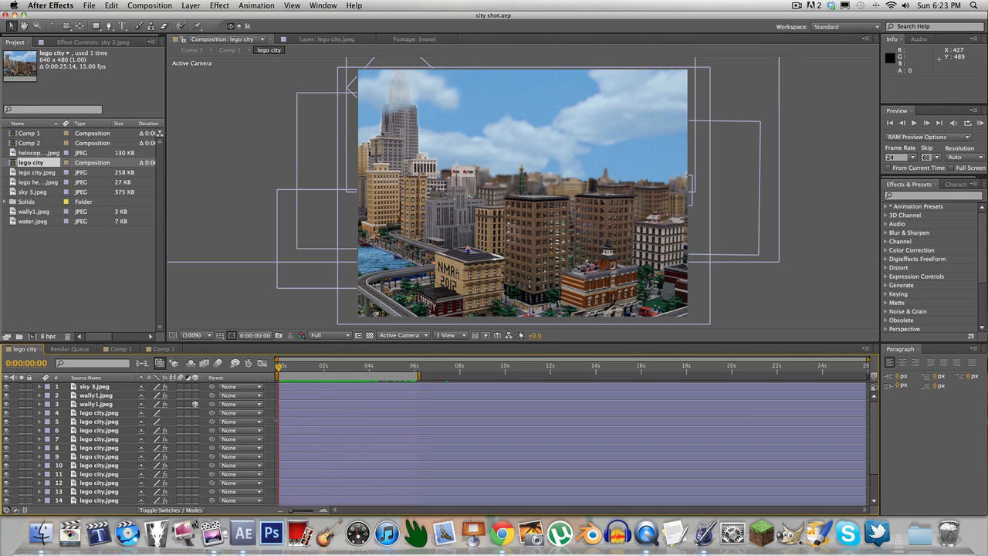
pyautogui.moveTo(279, 364)
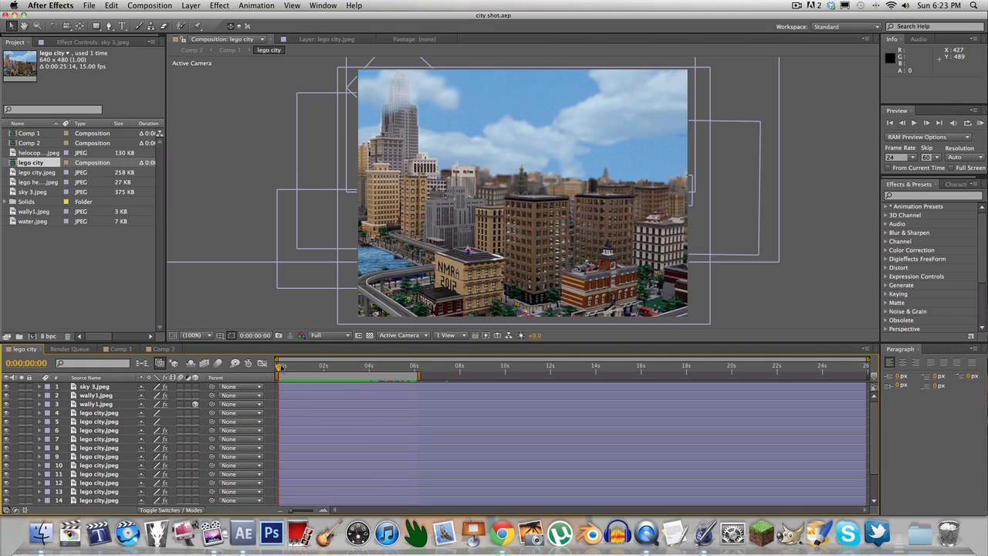
pyautogui.moveTo(309, 389)
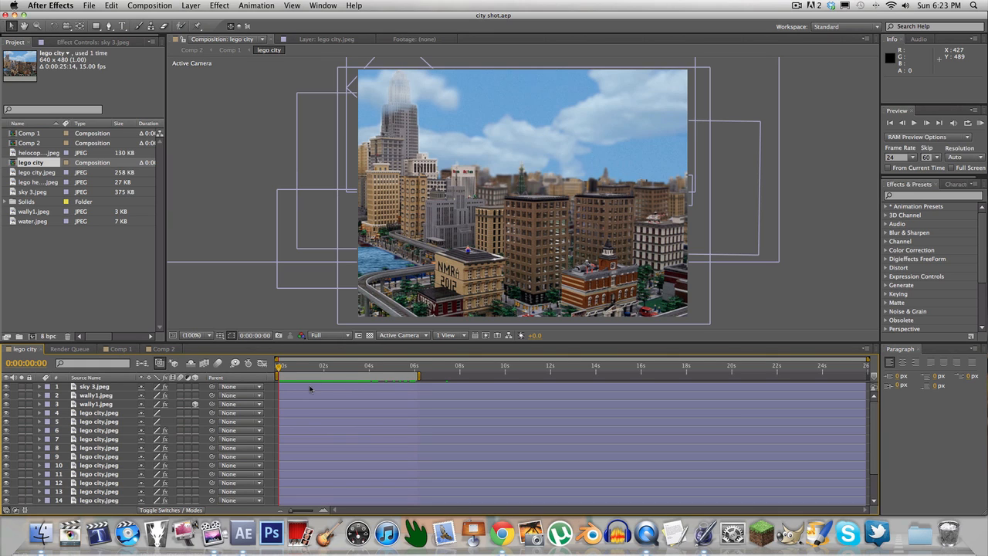
pyautogui.moveTo(414, 438)
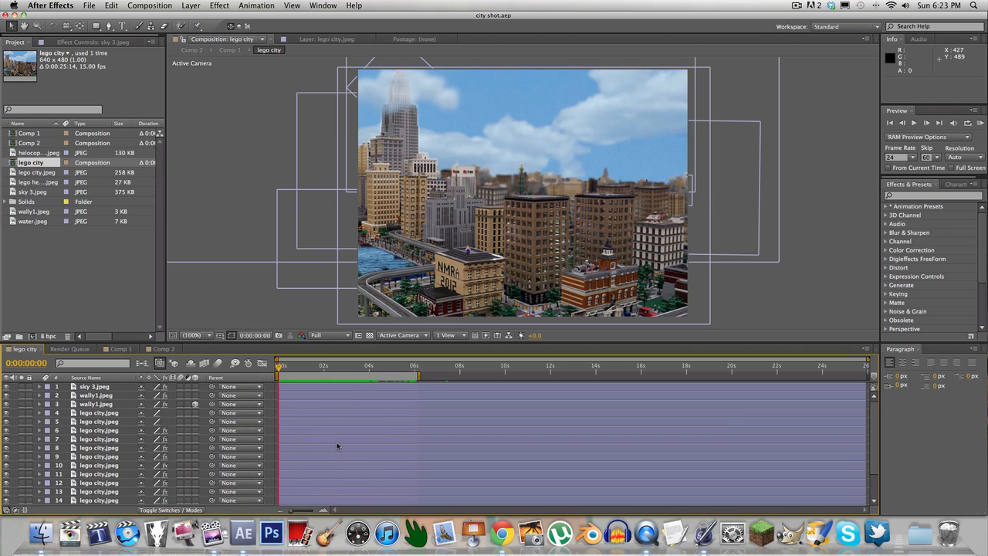
pyautogui.scroll(-3)
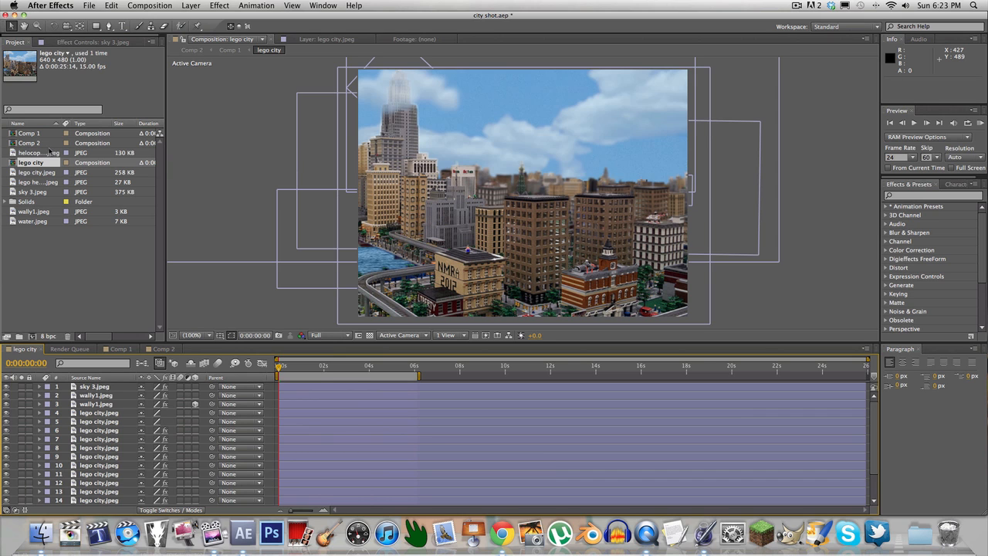
# Open the original logo city.jpeg photo in the Footage viewer
pyautogui.doubleClick(37, 173)
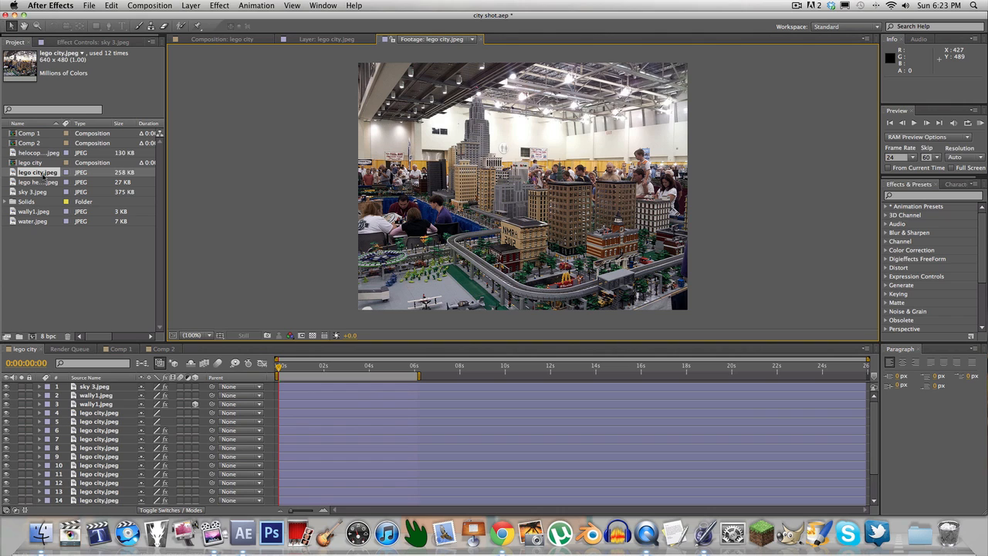
pyautogui.moveTo(726, 5)
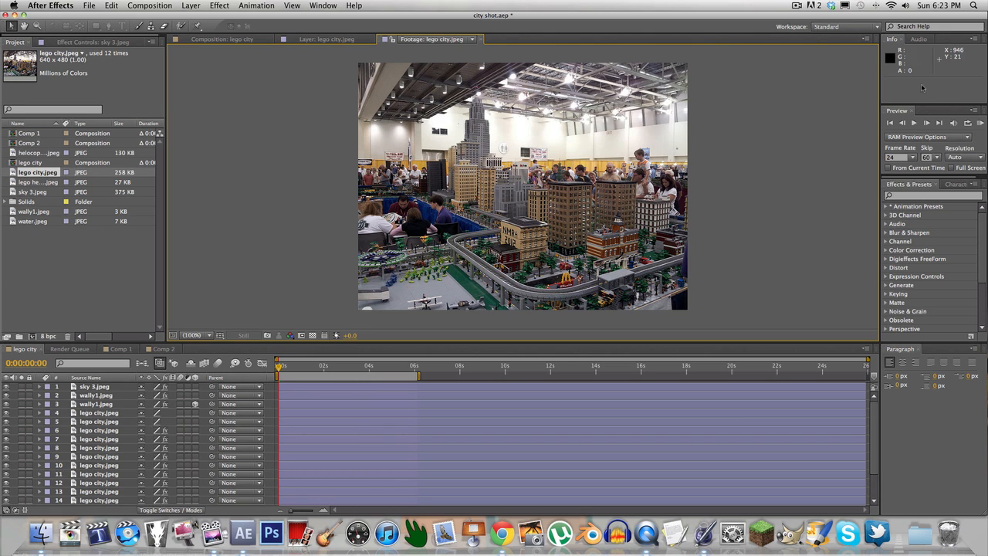
pyautogui.moveTo(114, 398)
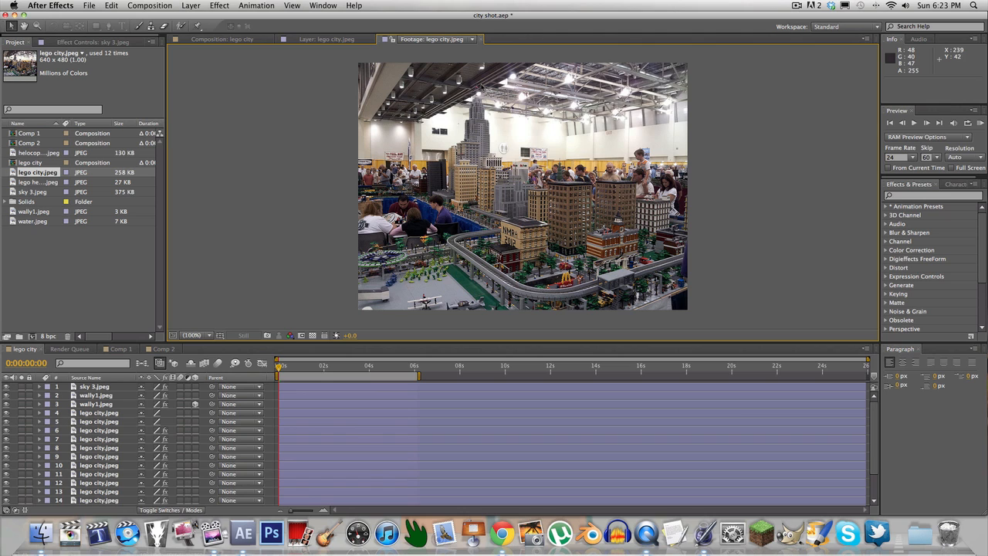
pyautogui.moveTo(595, 290)
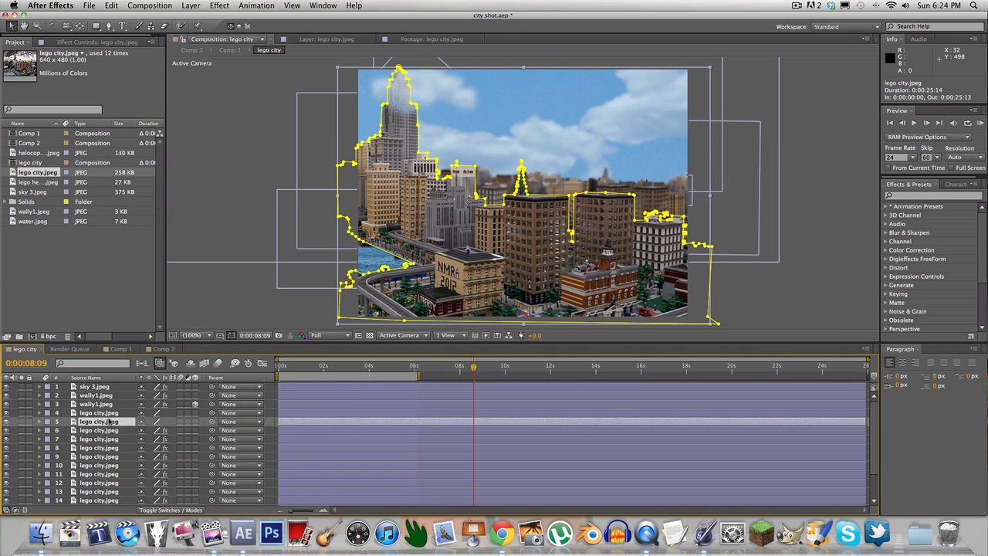
pyautogui.moveTo(12, 423)
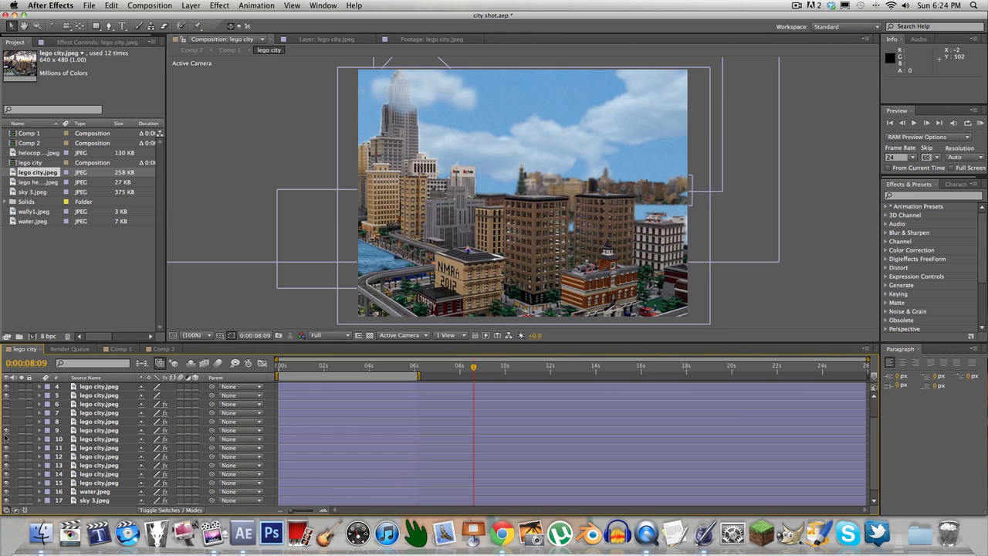
# Scroll the timeline to reach the water.jpeg layer for soloing
pyautogui.scroll(-3)
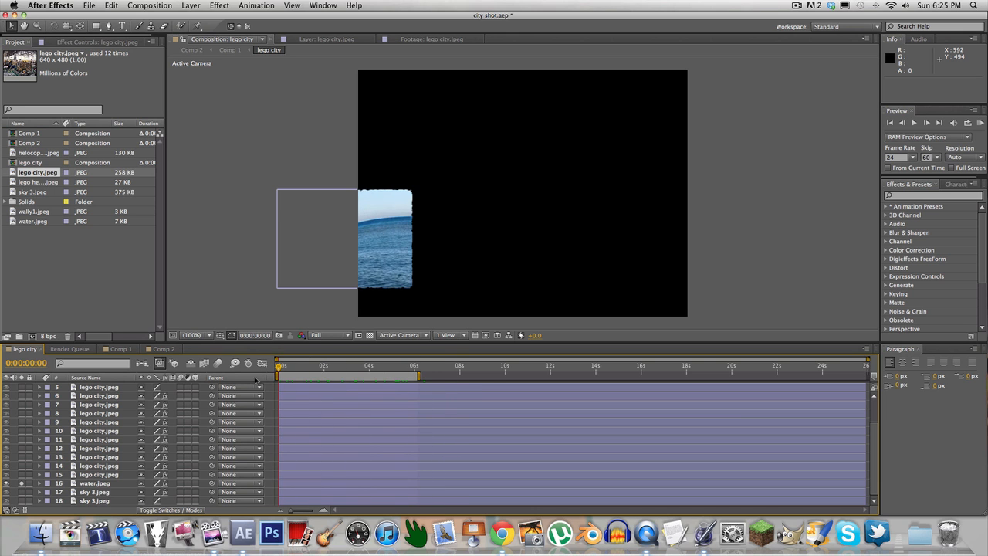
pyautogui.click(96, 482)
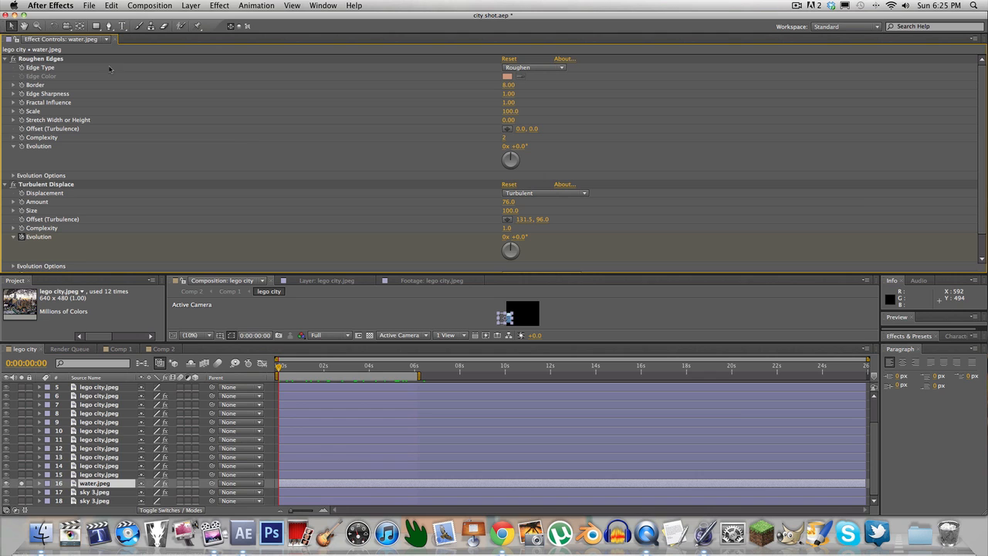
pyautogui.click(62, 40)
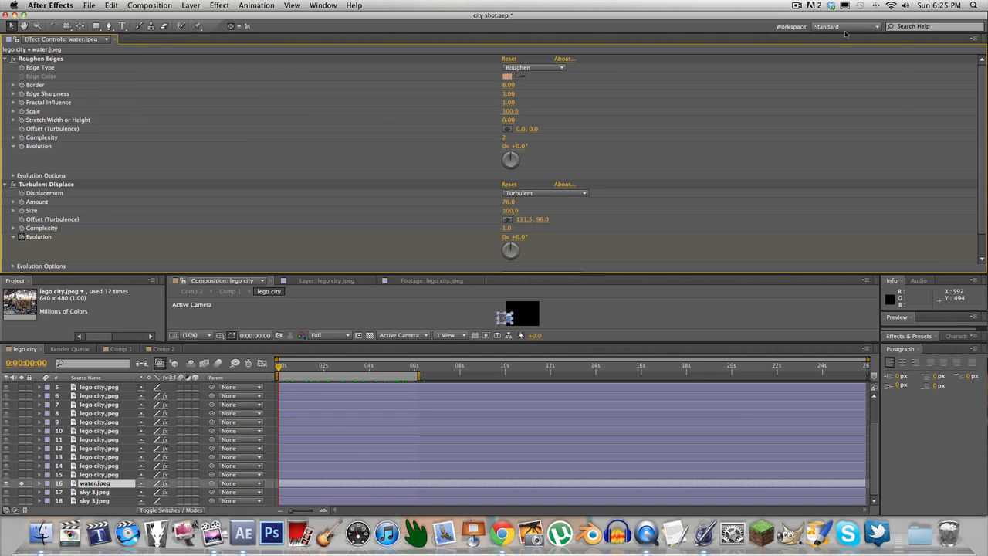
pyautogui.click(846, 26)
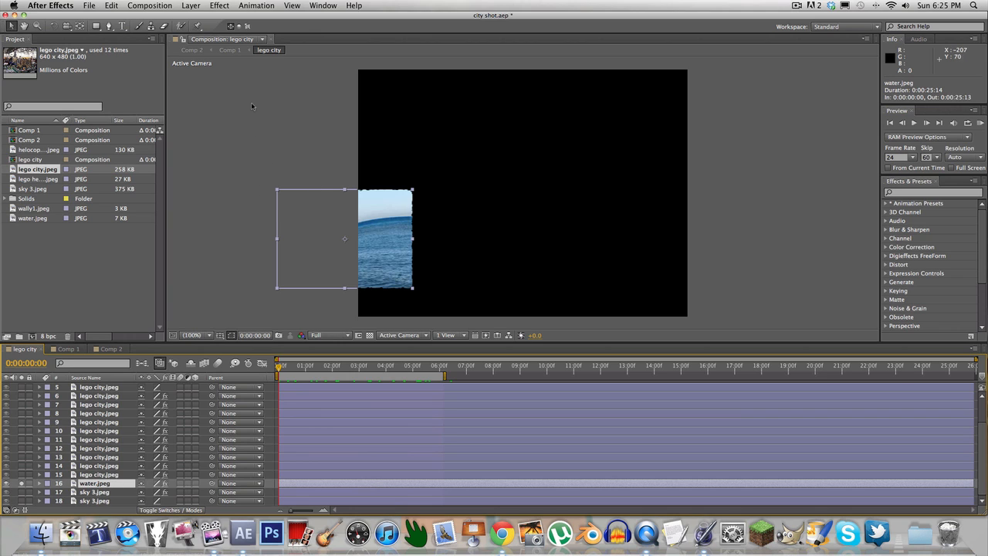
pyautogui.moveTo(378, 451)
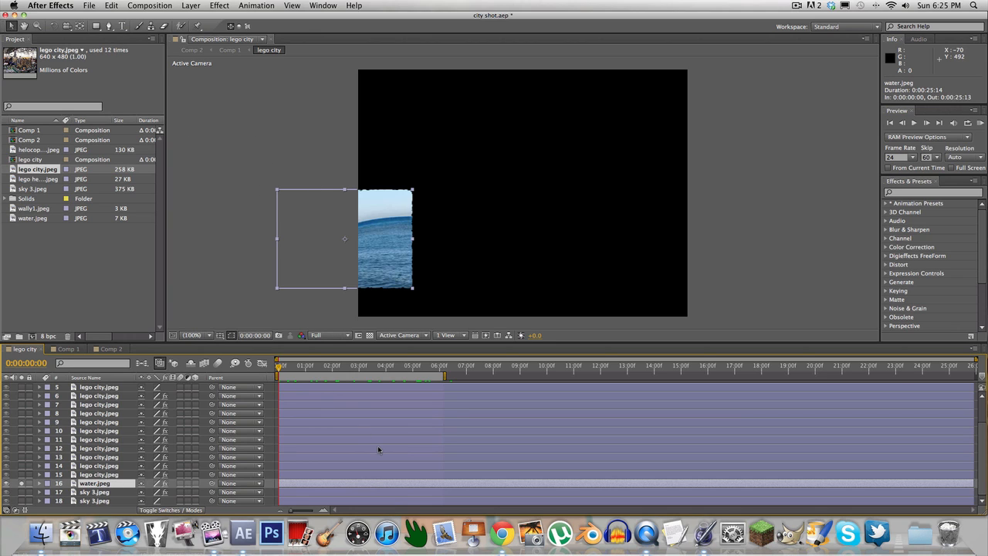
pyautogui.moveTo(716, 323)
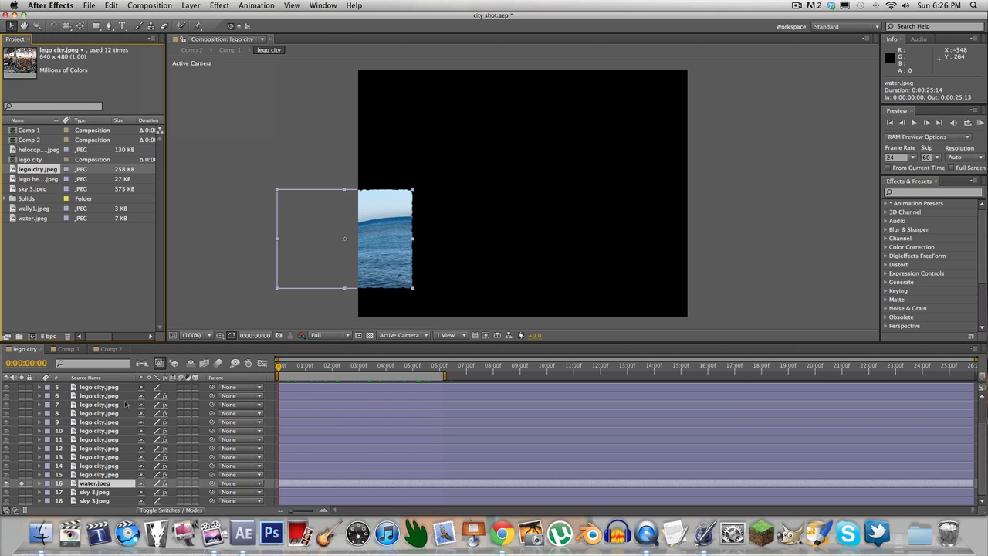
# View water.jpeg in its Layer panel and scrub ahead to preview the wave turbulence
pyautogui.doubleClick(94, 482)
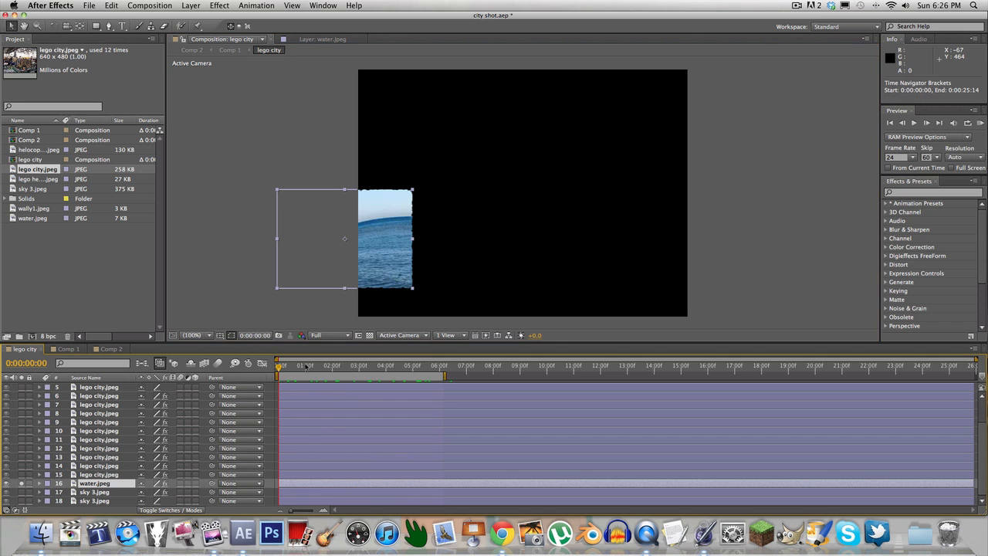
pyautogui.click(379, 364)
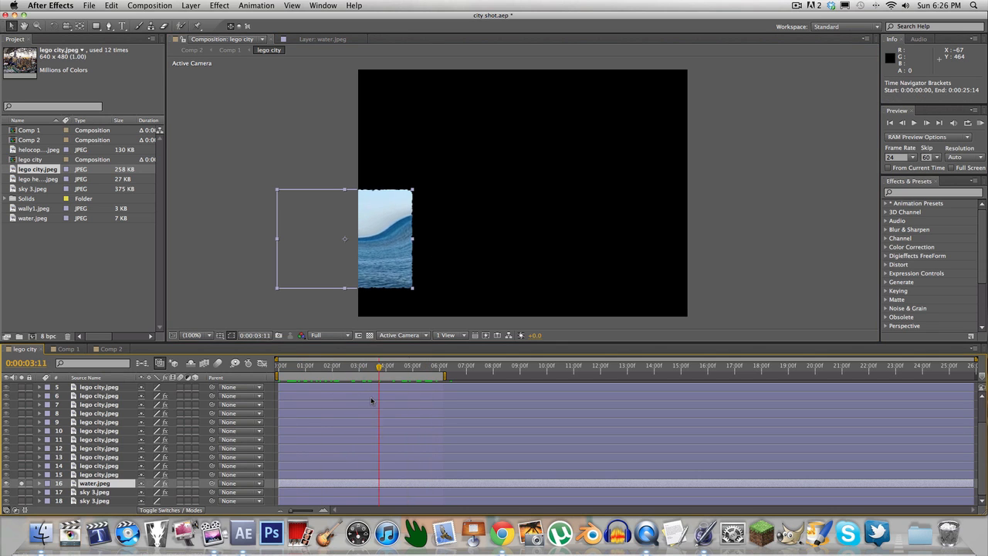
pyautogui.click(451, 365)
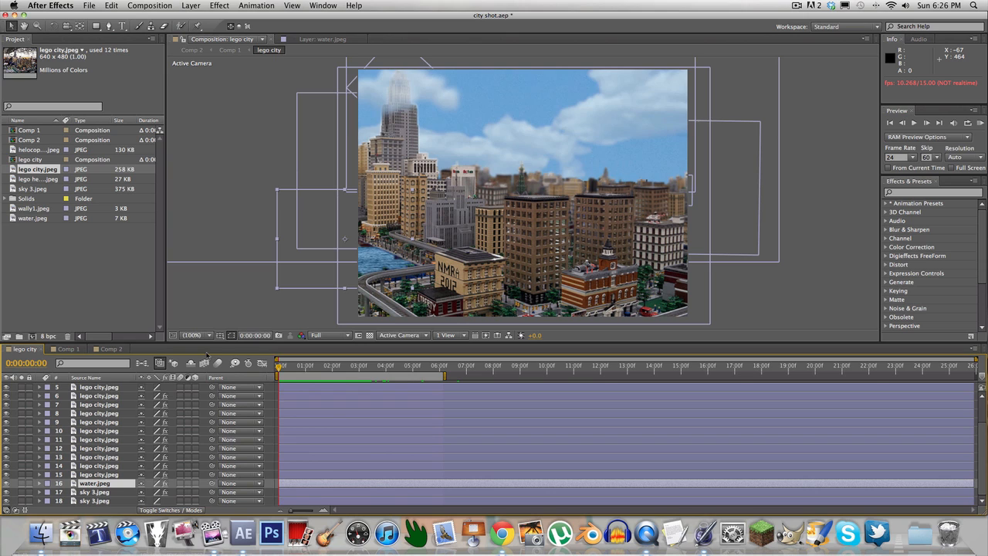
pyautogui.moveTo(141, 343)
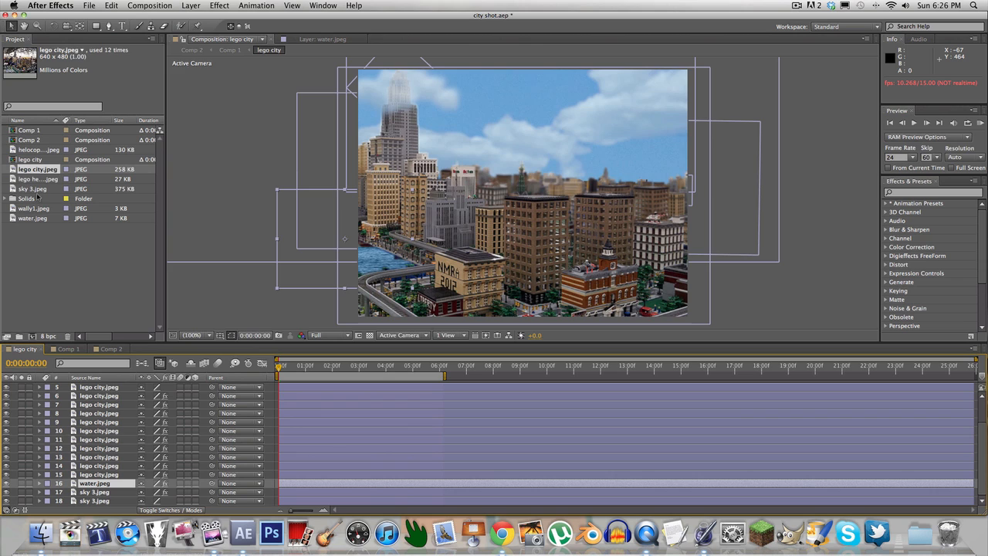
# Open the original sky 3.jpeg photo in the Footage viewer
pyautogui.doubleClick(34, 188)
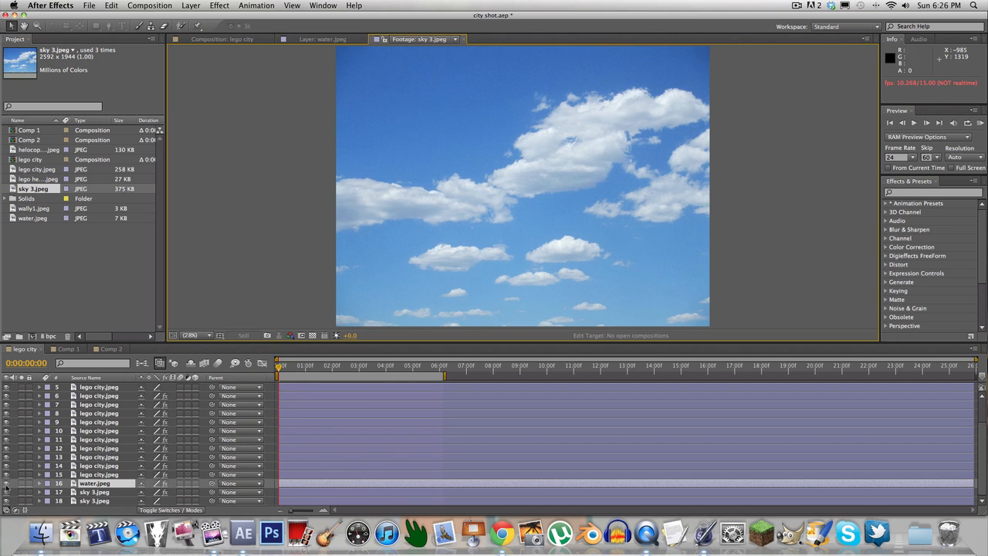
pyautogui.moveTo(432, 213)
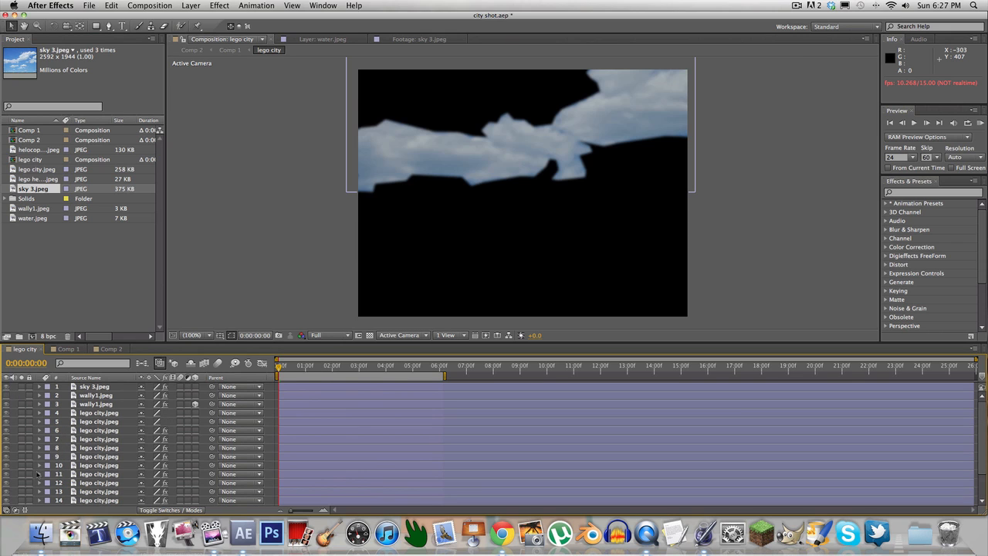
pyautogui.moveTo(19, 389)
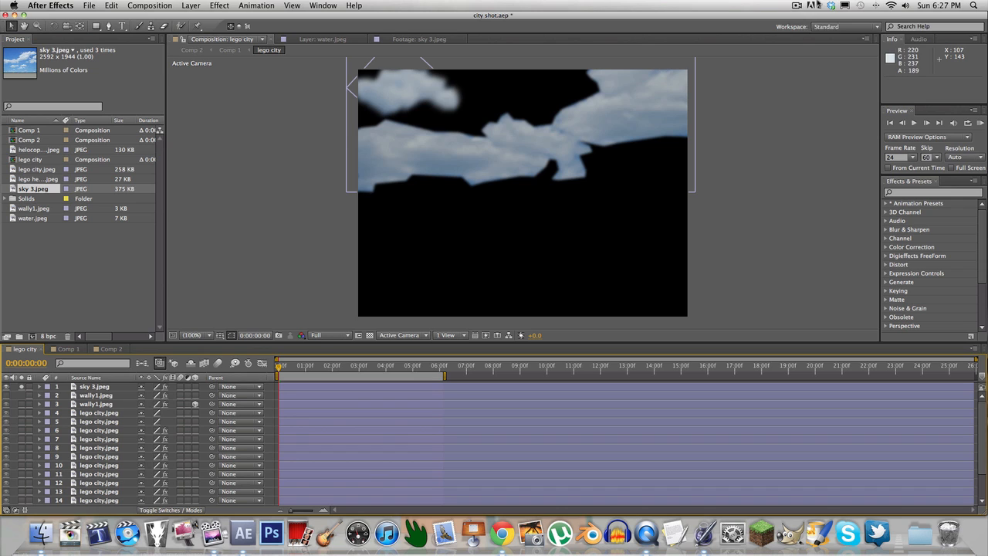
pyautogui.click(796, 6)
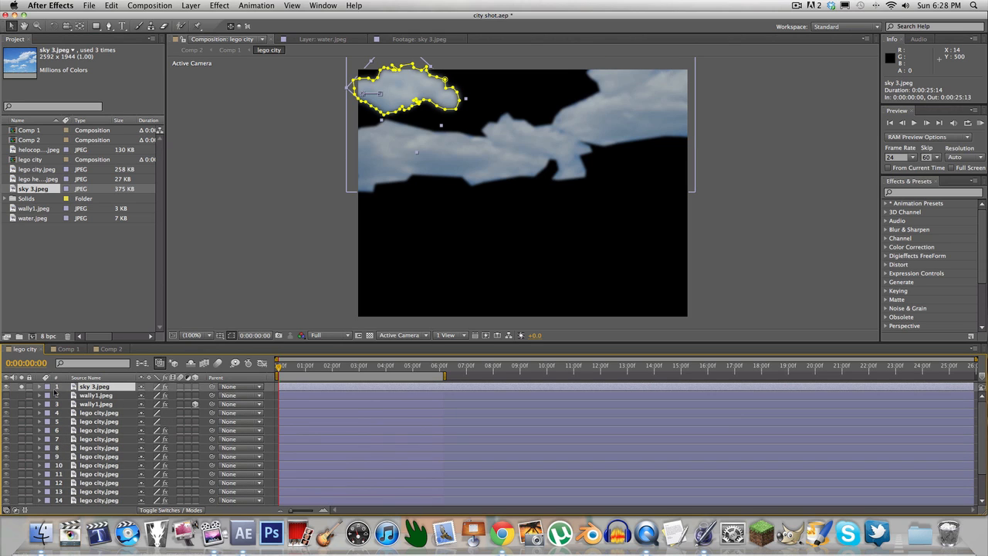
pyautogui.click(22, 386)
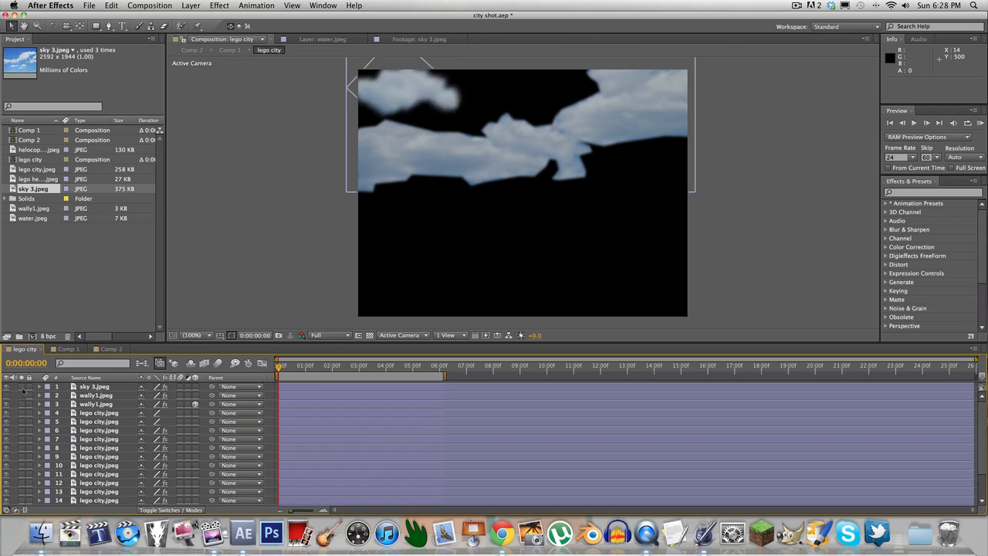
pyautogui.scroll(-3)
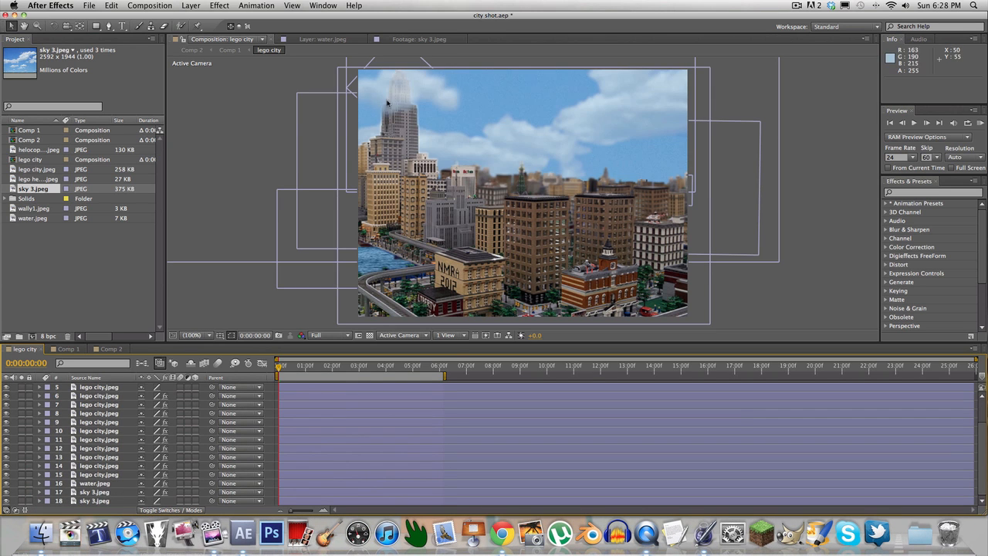
pyautogui.moveTo(395, 87)
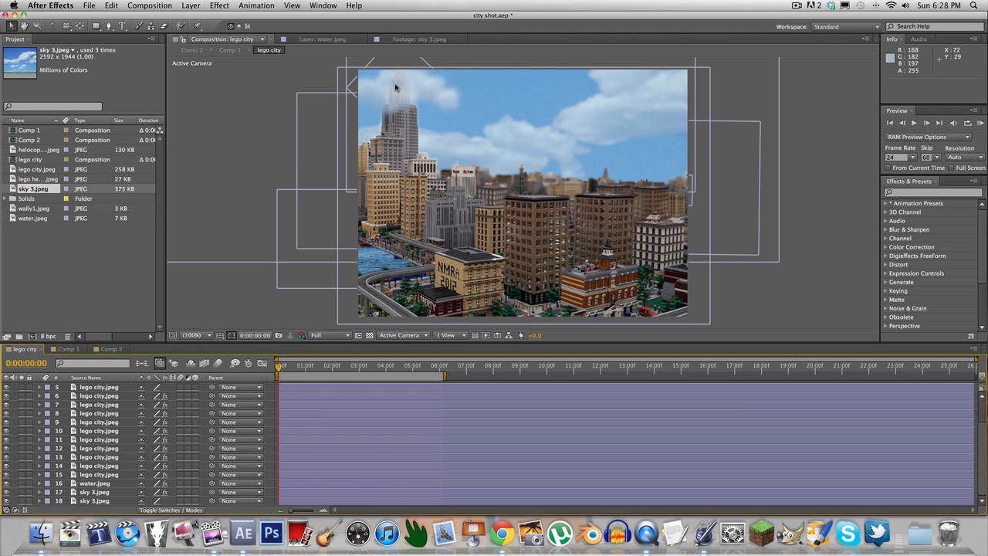
pyautogui.moveTo(616, 157)
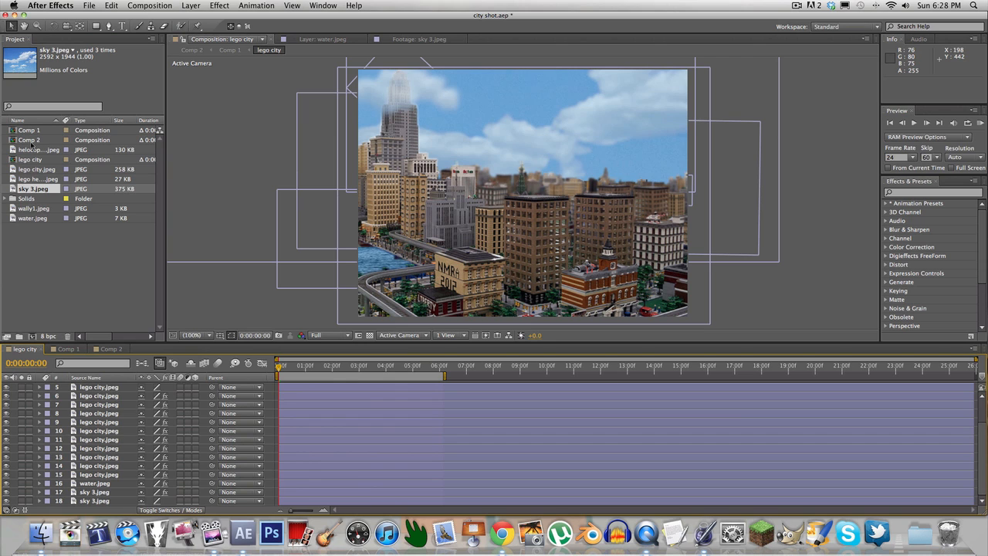
pyautogui.doubleClick(34, 188)
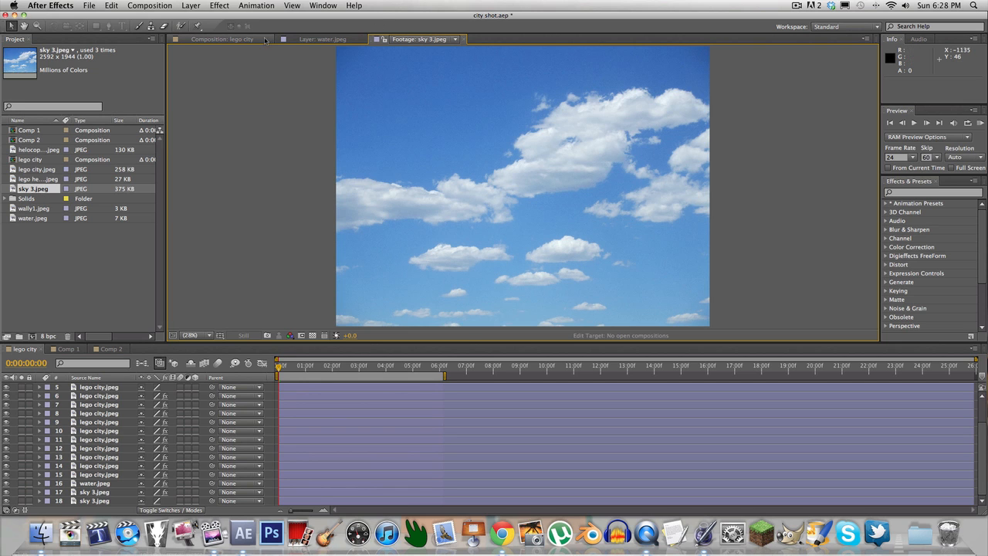
pyautogui.click(222, 39)
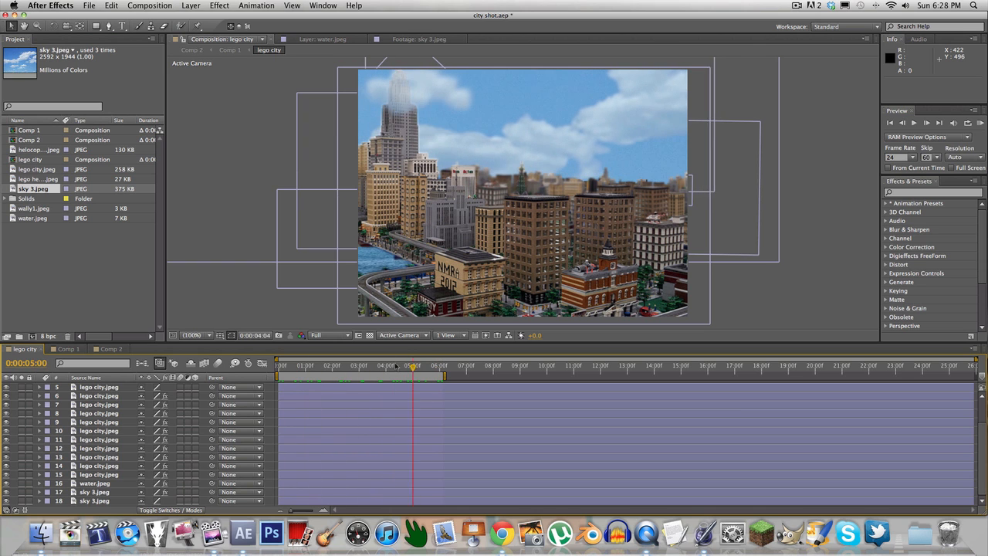
# Switch to Comp 1, the final composite with tilt-shift blur and lens flare
pyautogui.click(68, 349)
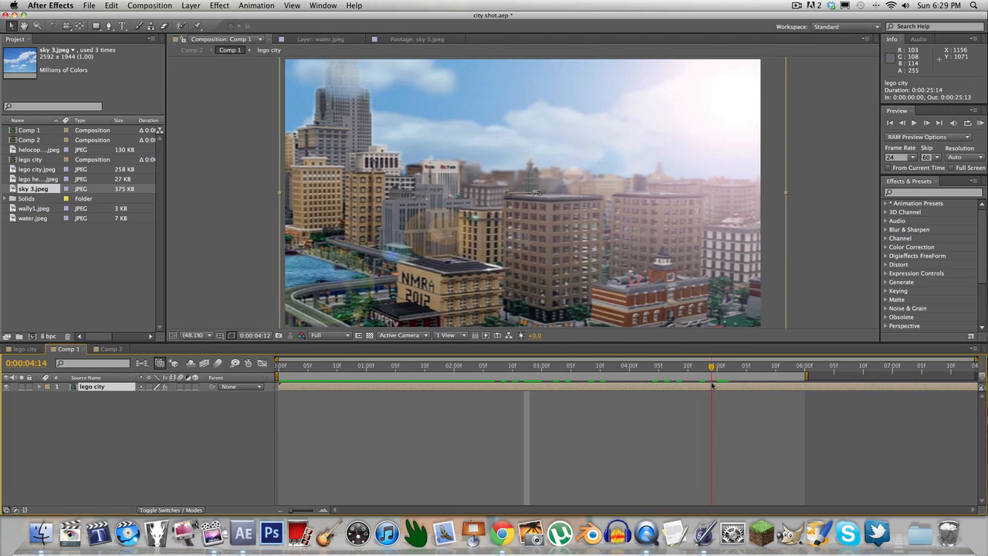
pyautogui.click(799, 365)
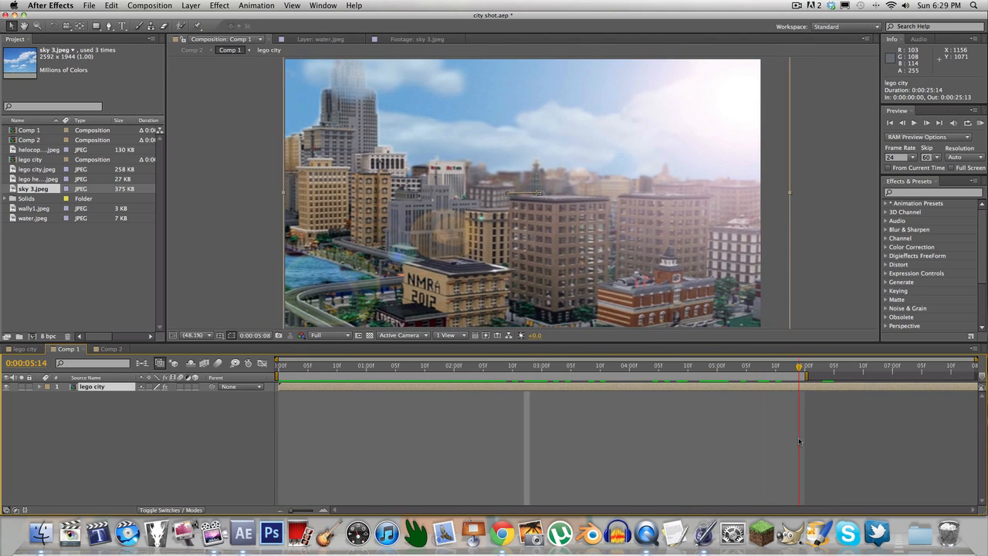
pyautogui.click(571, 364)
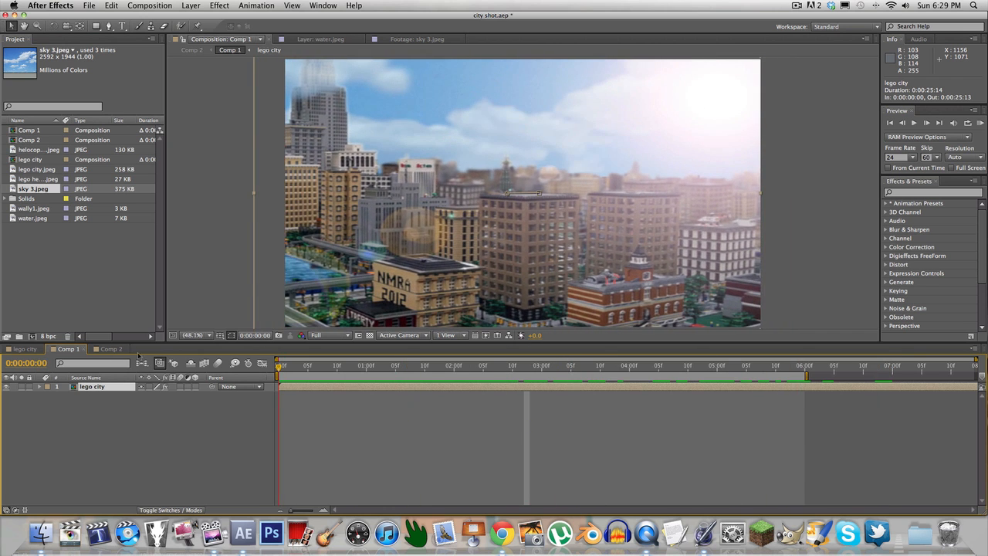
pyautogui.click(687, 364)
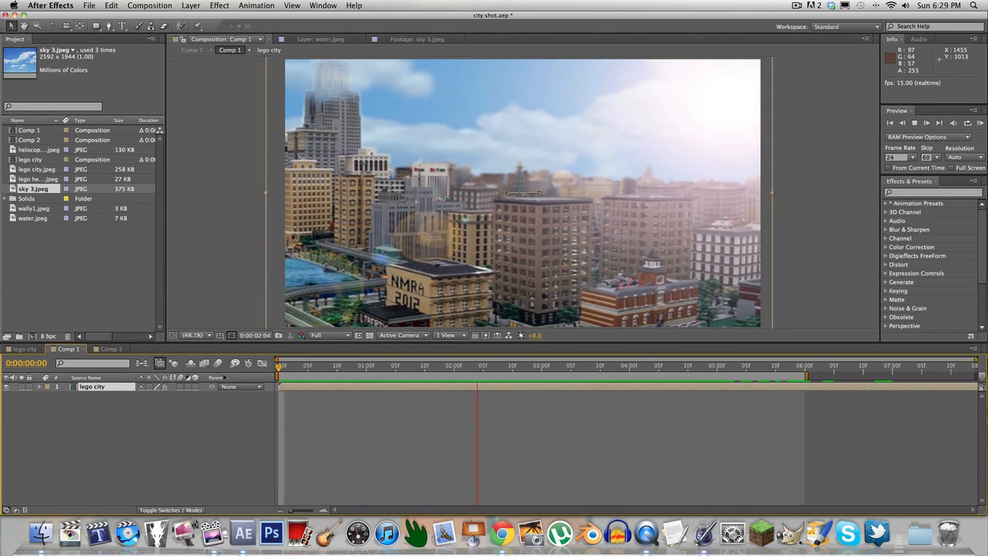
pyautogui.click(652, 364)
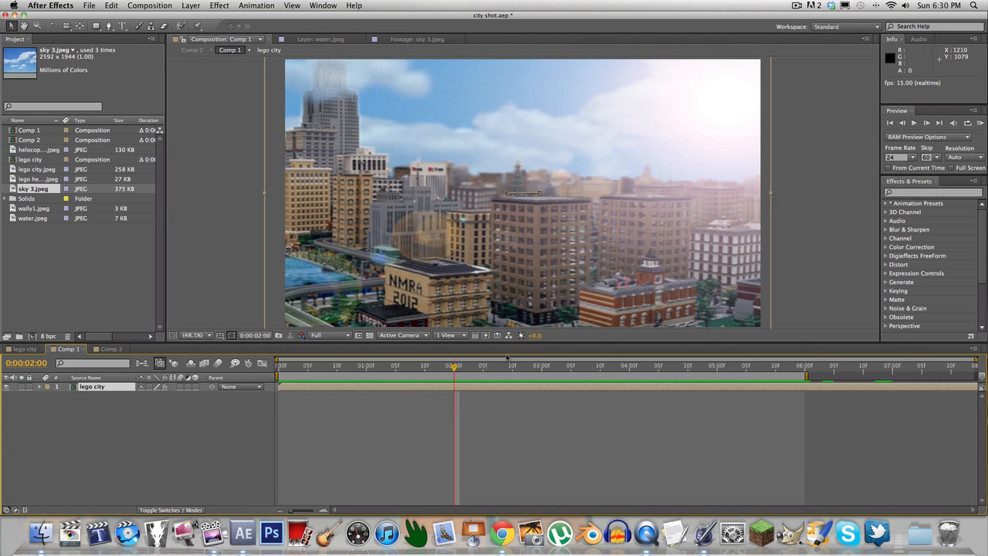
pyautogui.moveTo(508, 358)
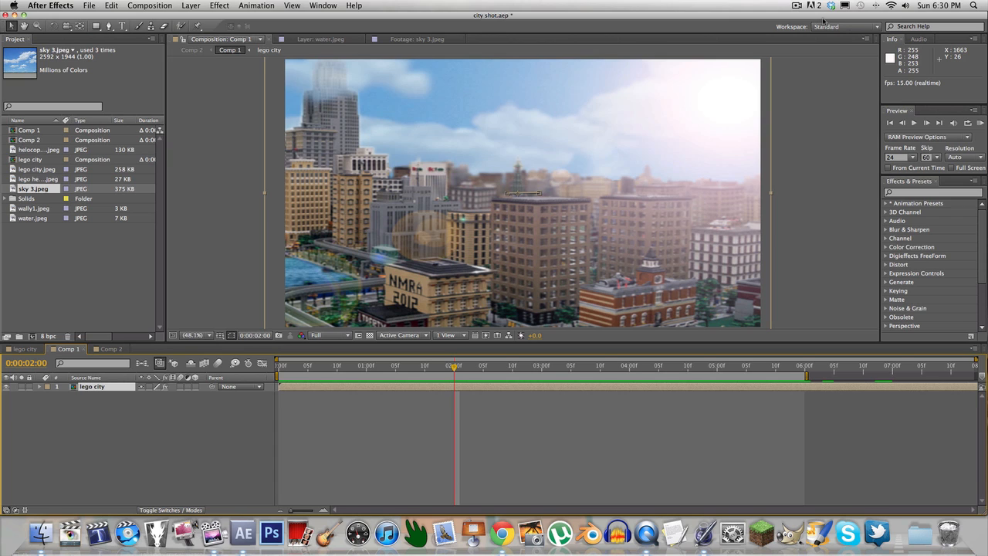
pyautogui.moveTo(841, 90)
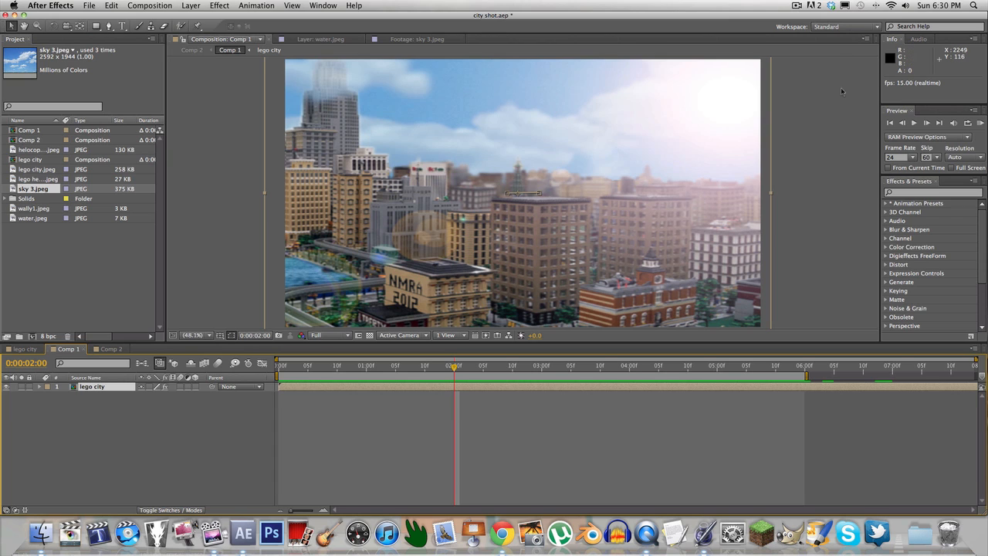
pyautogui.moveTo(832, 96)
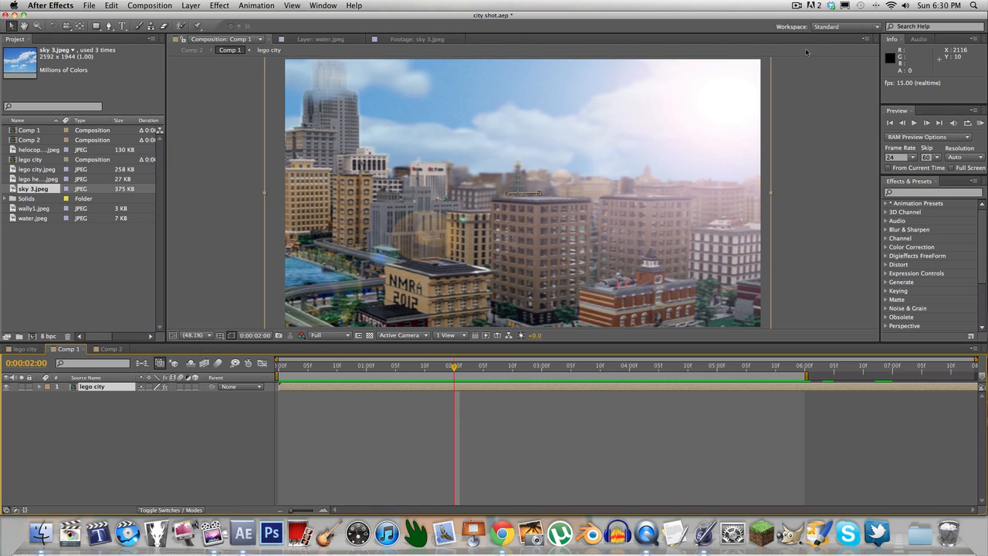
pyautogui.click(797, 6)
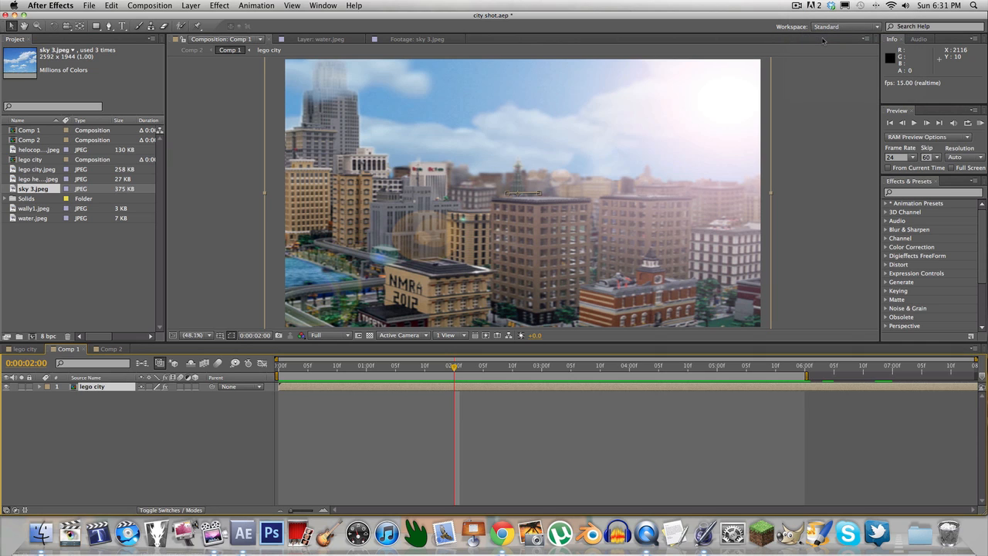
pyautogui.moveTo(823, 414)
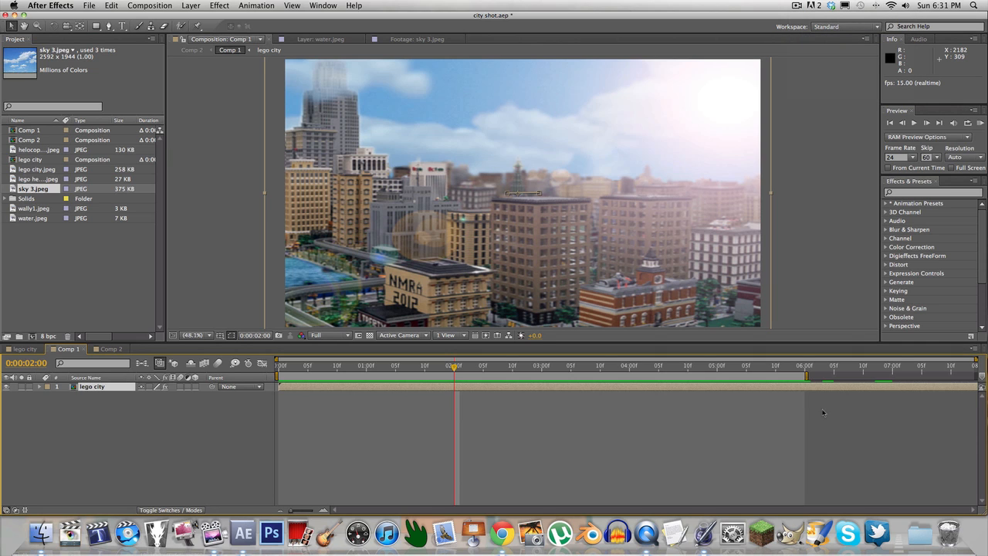
pyautogui.moveTo(803, 365)
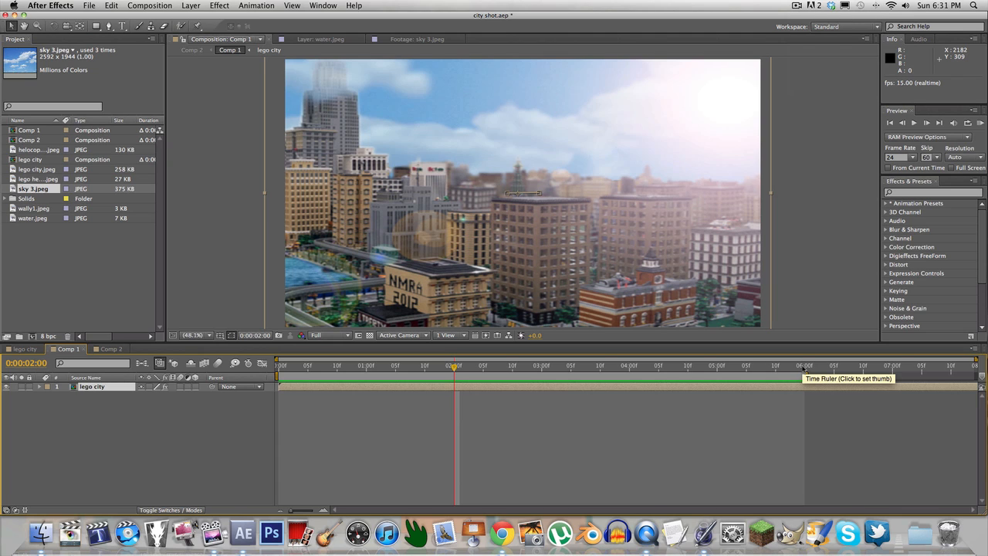
pyautogui.moveTo(800, 370)
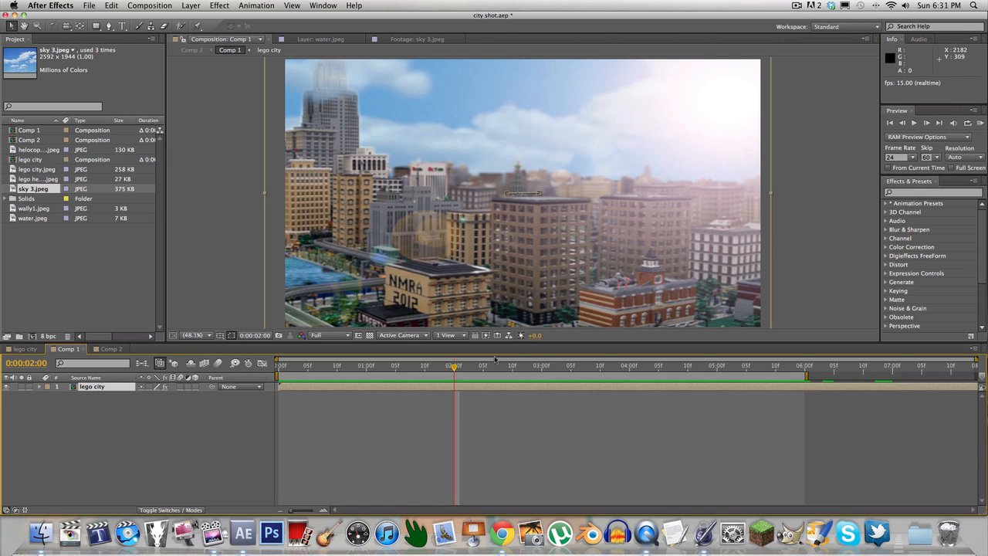
pyautogui.moveTo(454, 364)
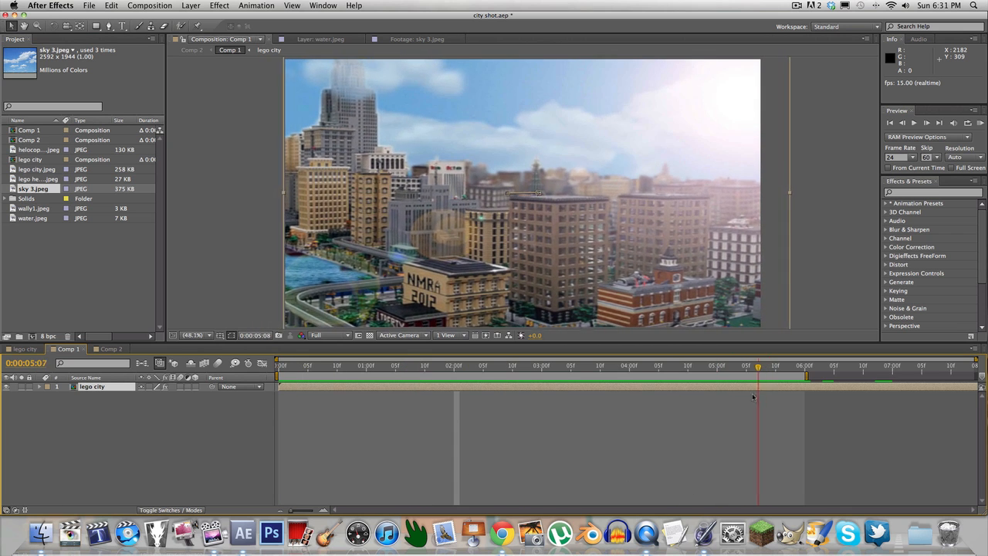
pyautogui.moveTo(759, 371); pyautogui.dragTo(970, 371)
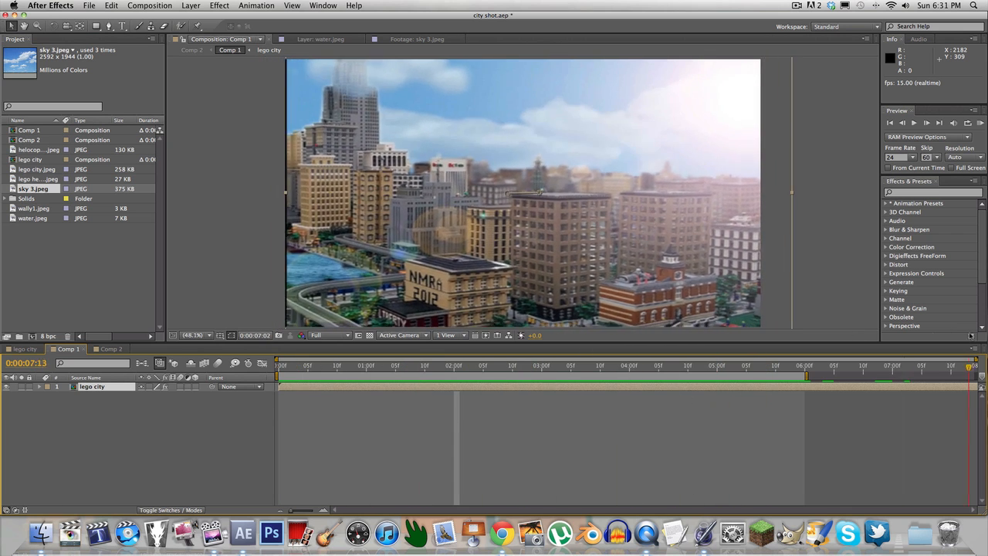
pyautogui.click(408, 364)
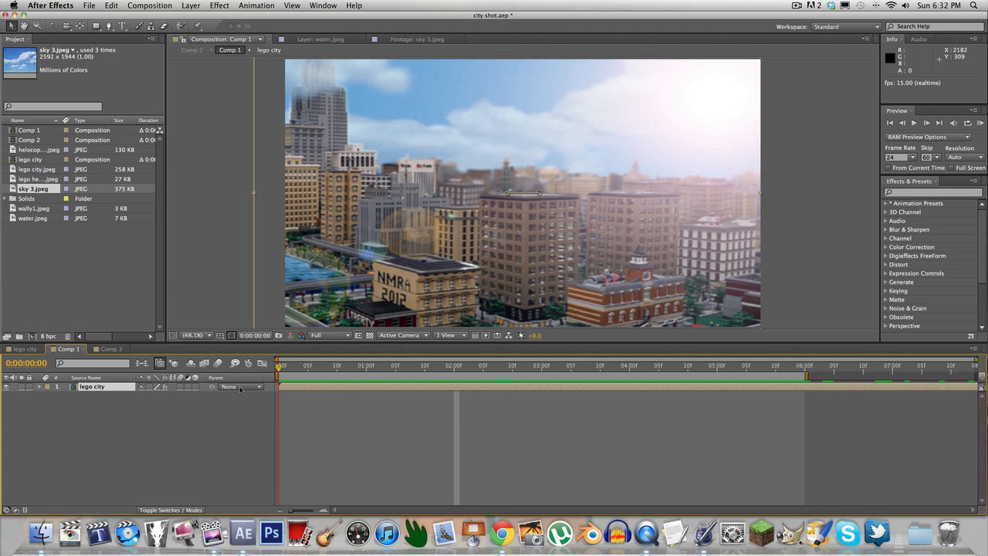
pyautogui.moveTo(361, 328)
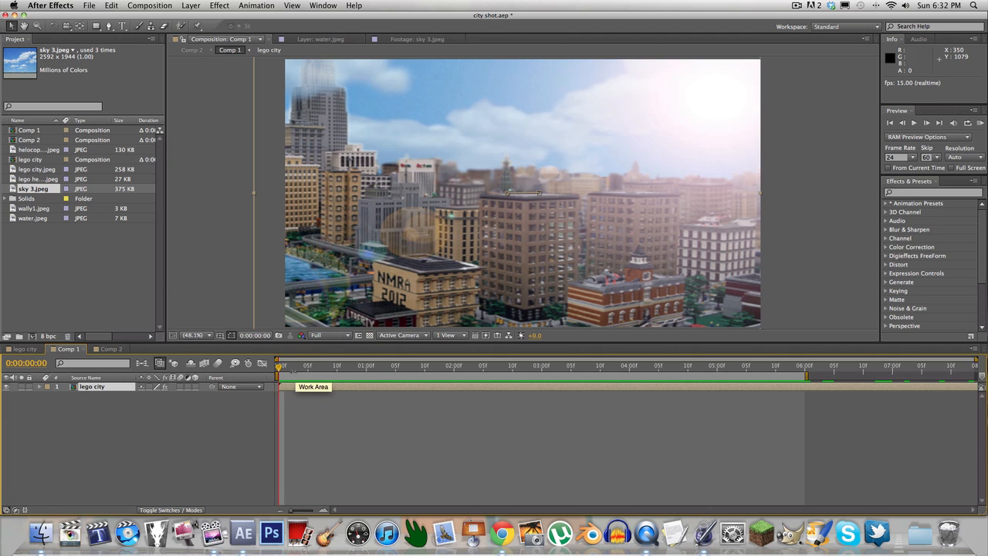
pyautogui.moveTo(292, 366)
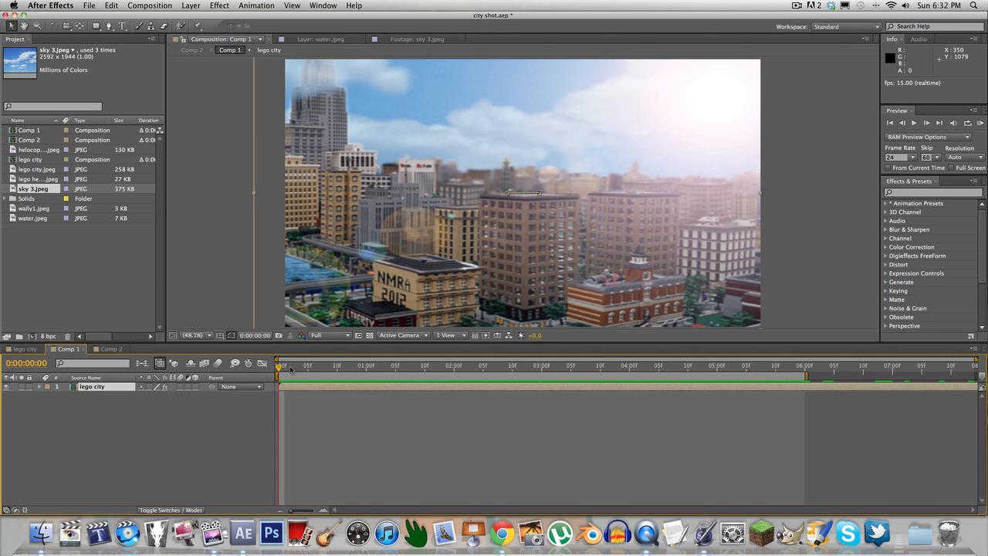
pyautogui.moveTo(361, 349)
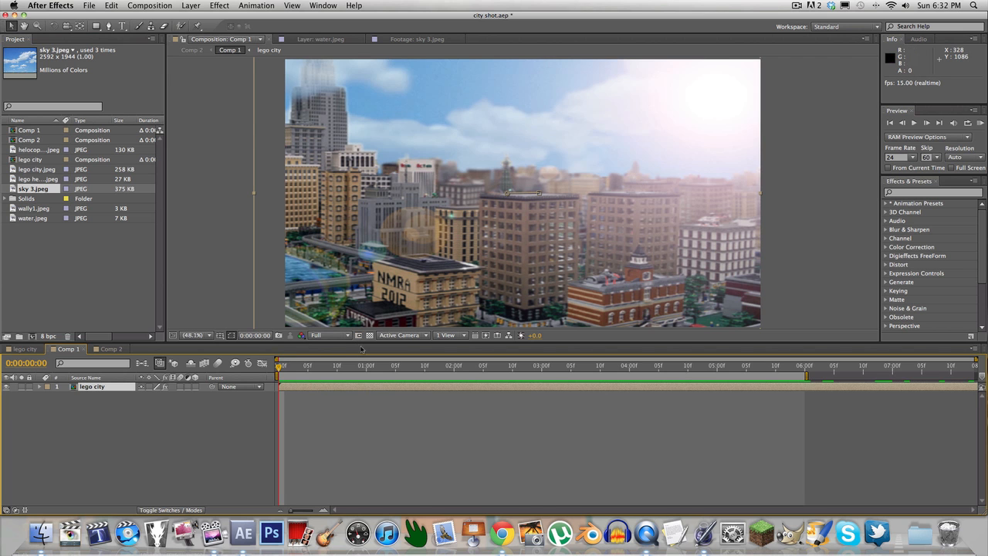
pyautogui.click(318, 365)
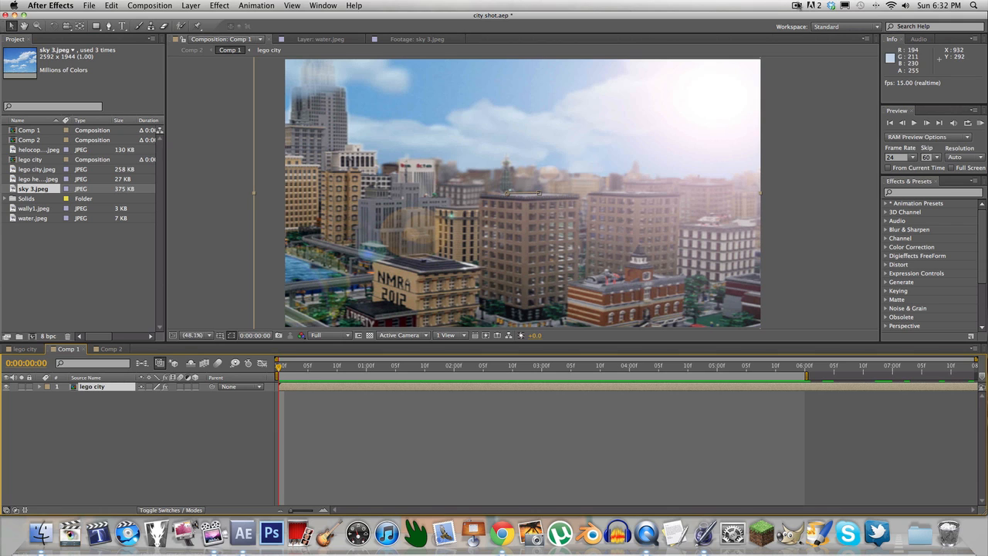
pyautogui.click(797, 6)
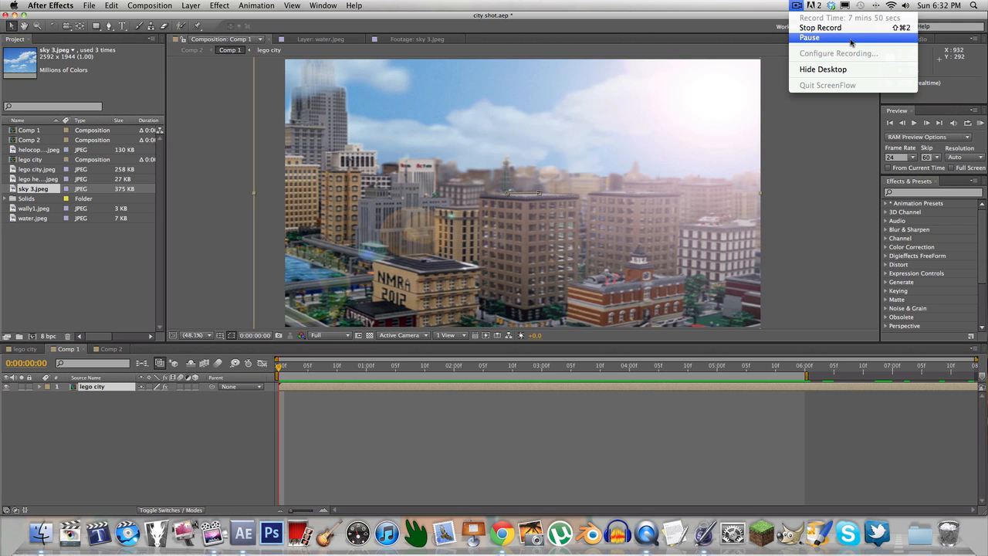
pyautogui.moveTo(821, 28)
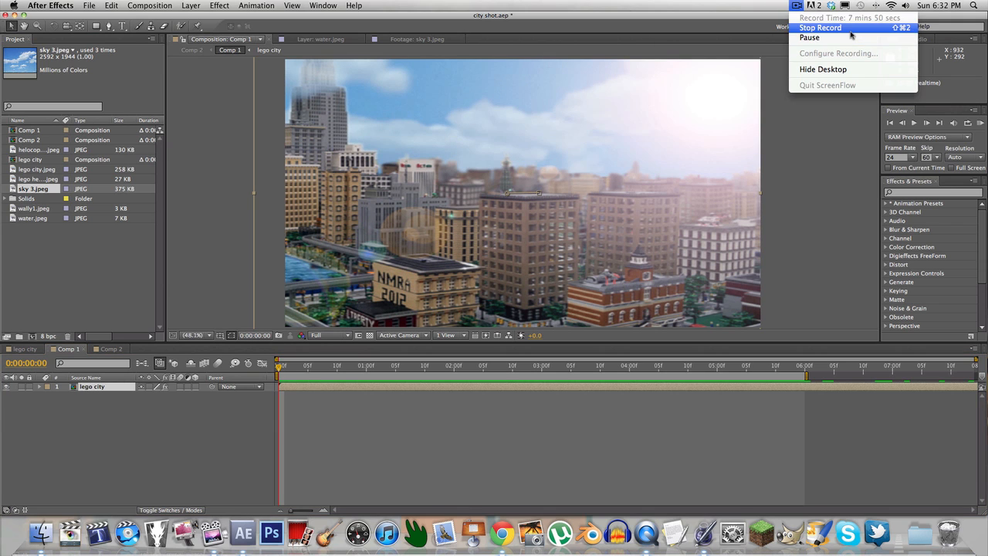